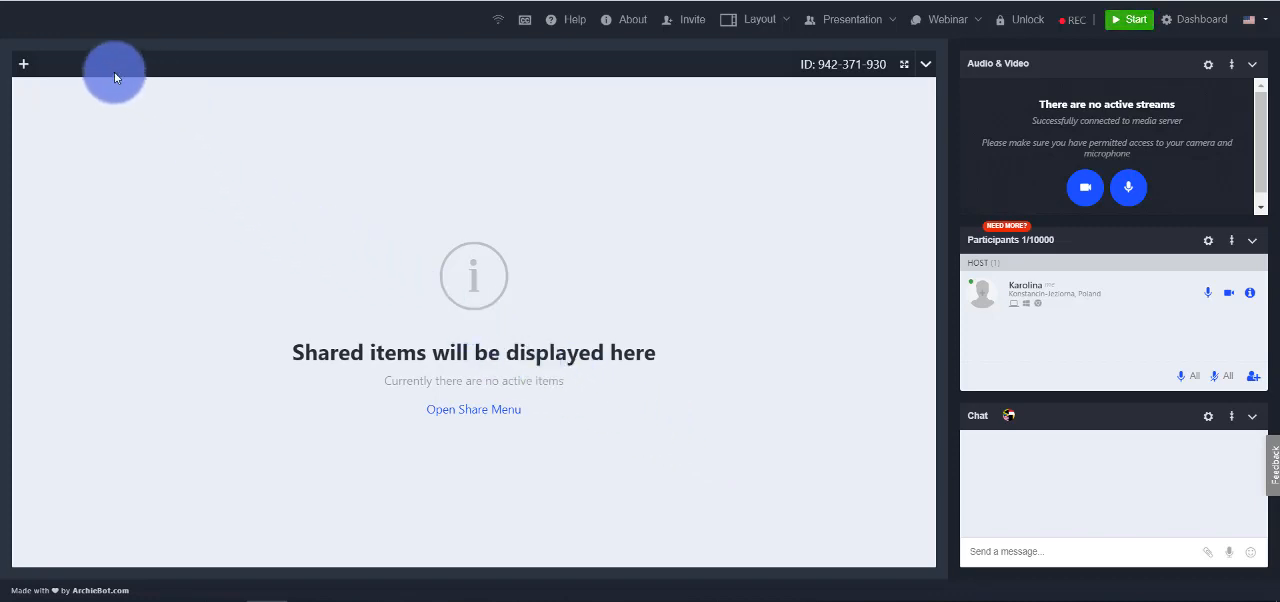
Reveal the share menu listing polls, whiteboard, screen sharing and Presence Manager
click(24, 64)
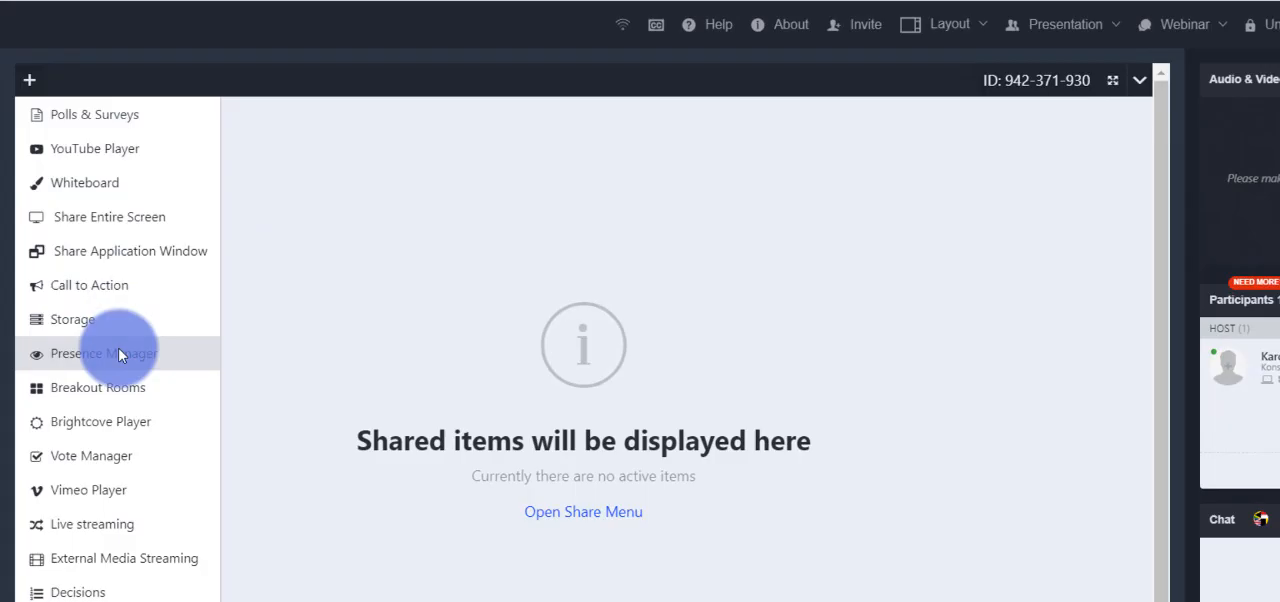
Choose Presence Manager and review its check-in message with 1–2 minute random interval
click(104, 352)
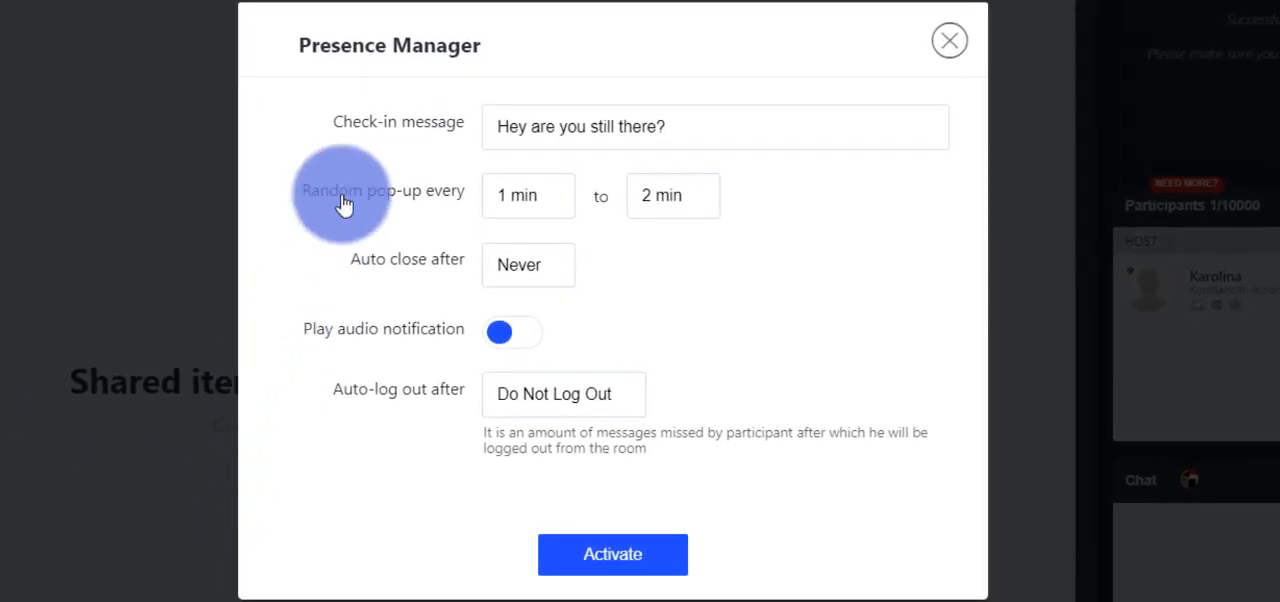
mouse_move(520, 164)
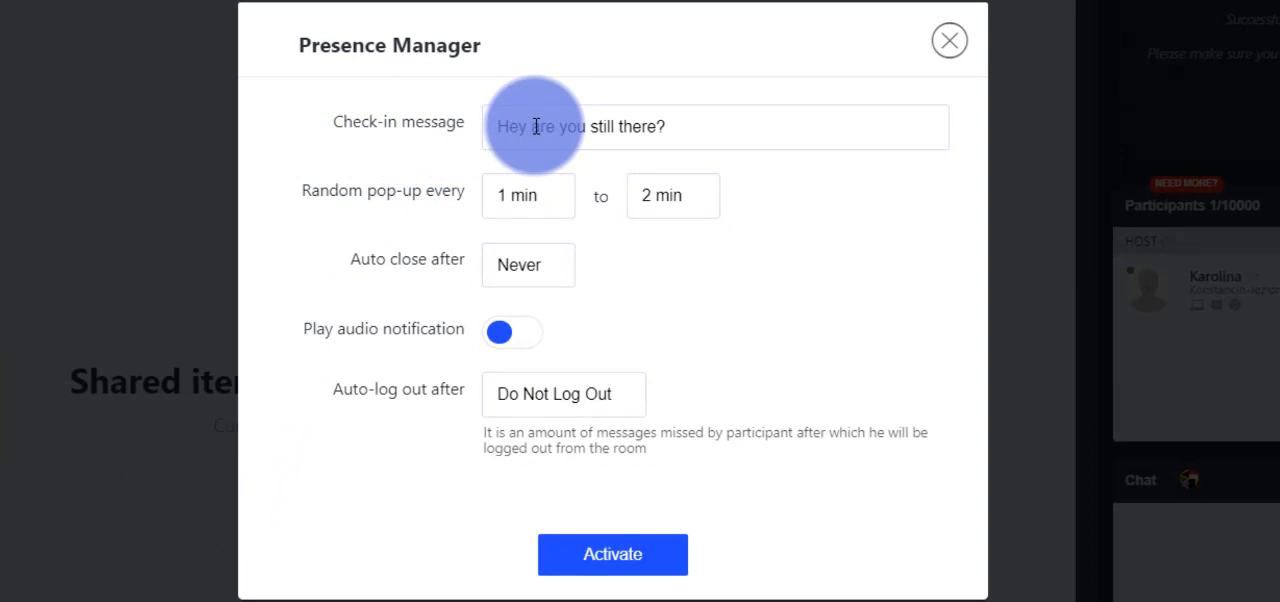
mouse_move(528, 196)
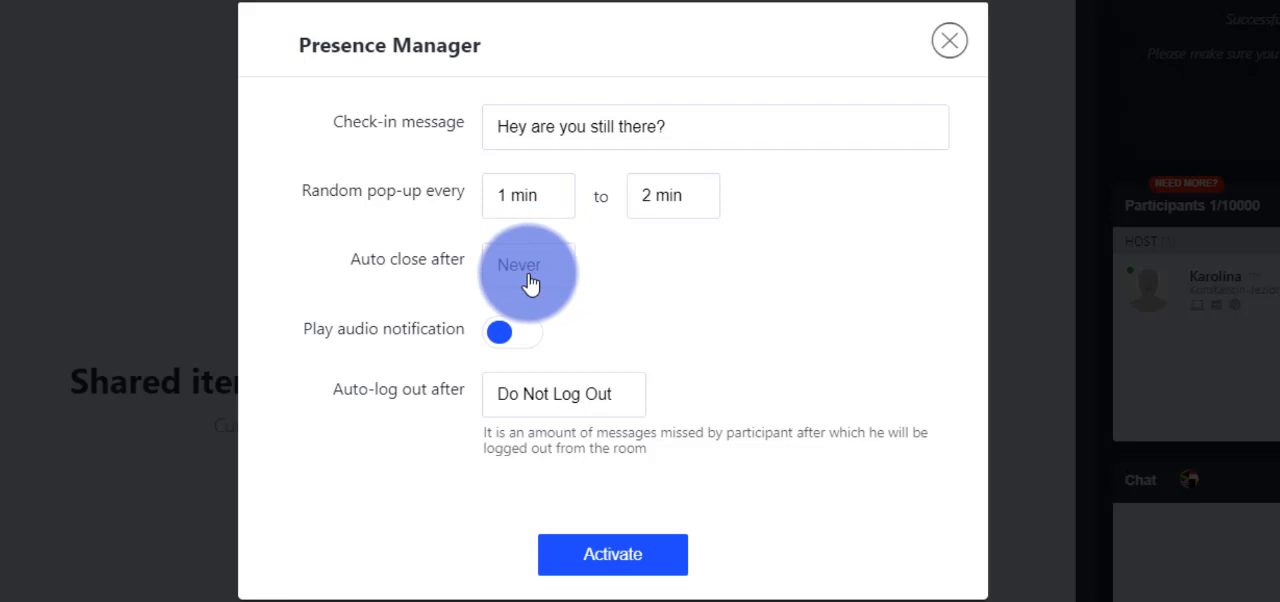
click(528, 264)
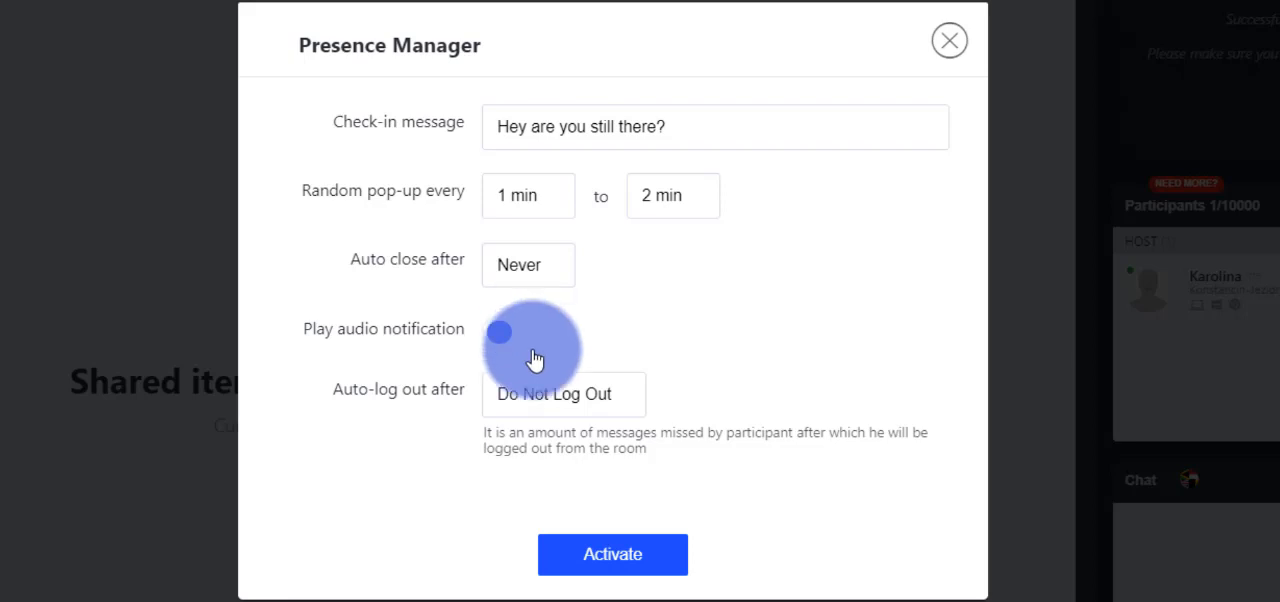
Keep Auto-log-out at Do Not Log Out and activate the check-in pop-ups
click(564, 392)
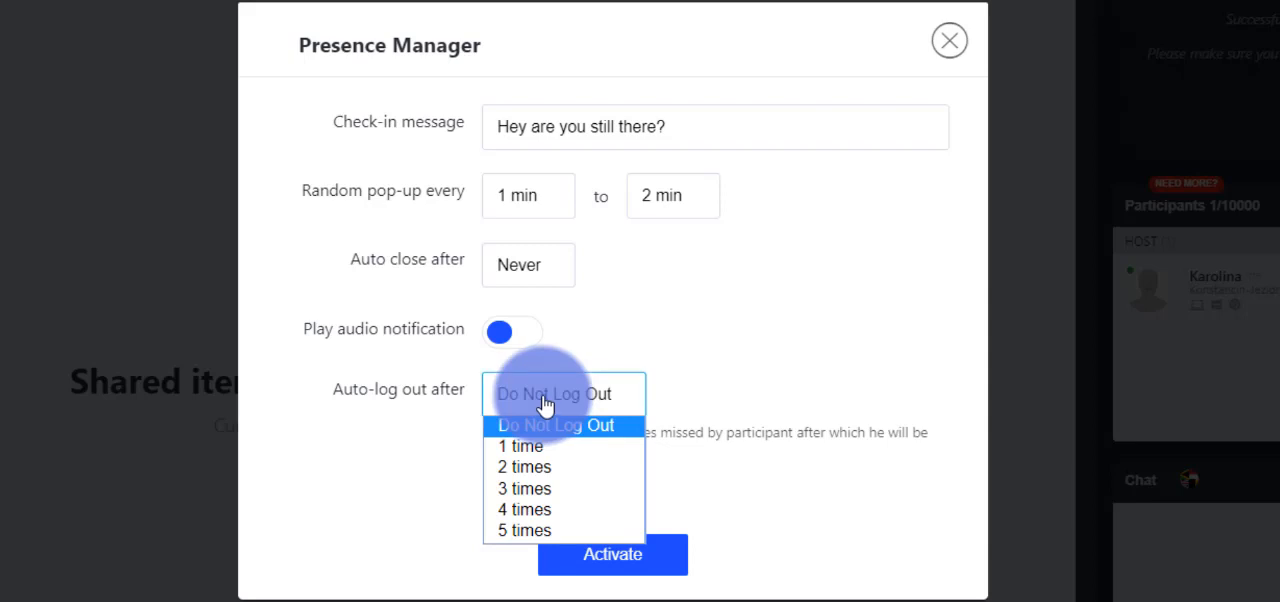
mouse_move(624, 396)
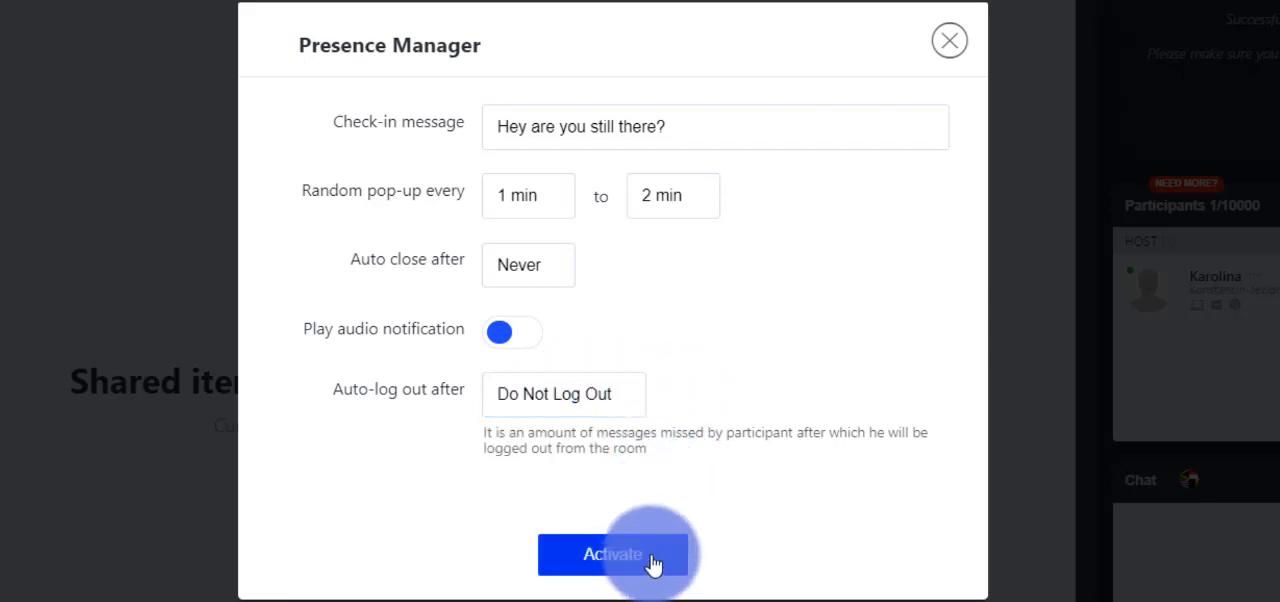
click(612, 554)
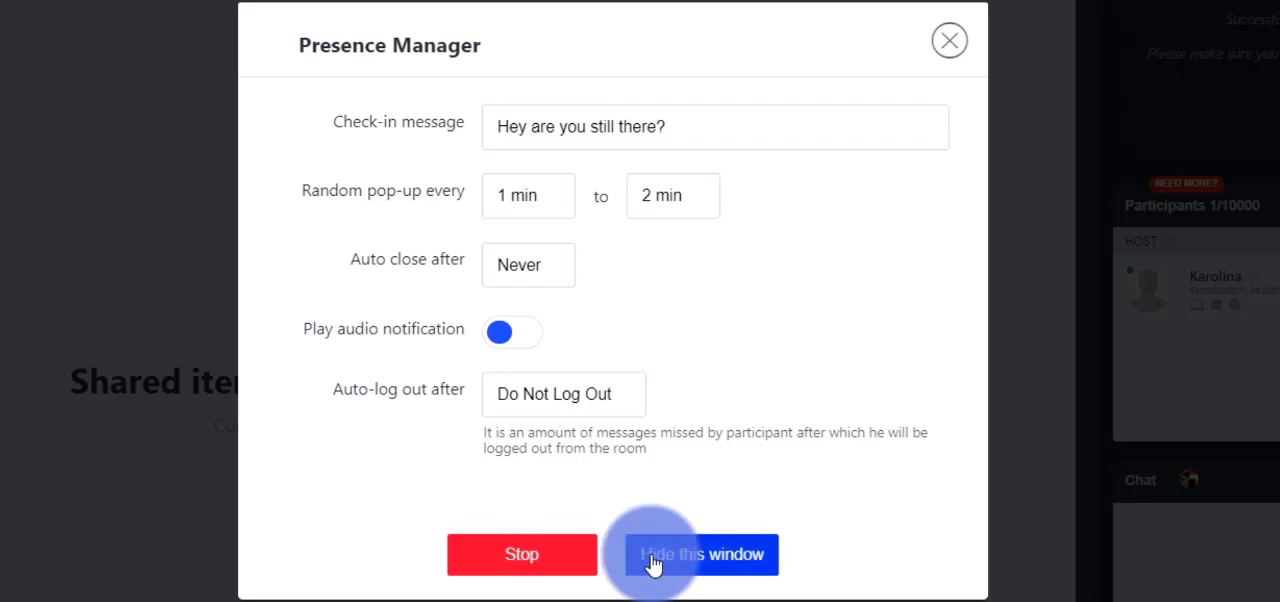